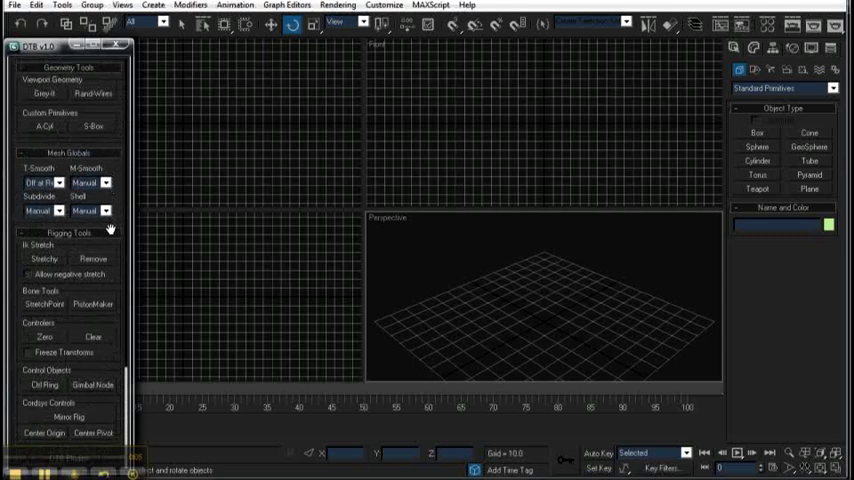
mouse_move(773, 154)
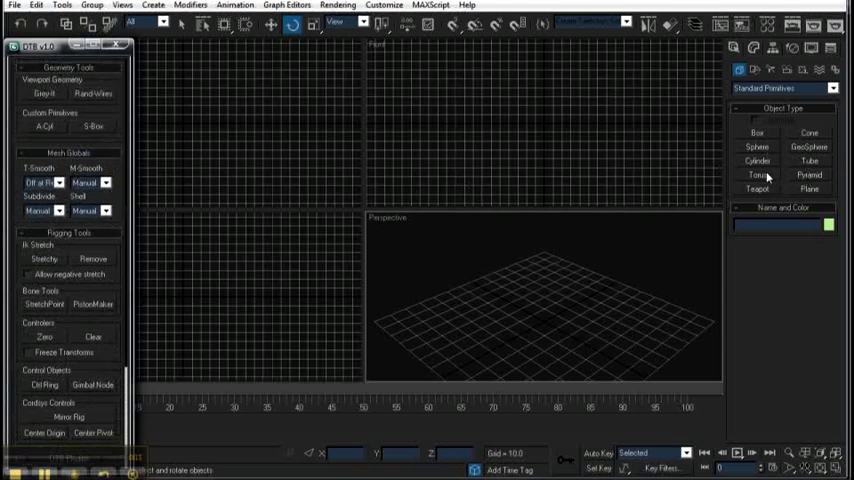
Step: Create the A-Cyl cylinder, then S-Box boxes with one and two divisions
left_click(757, 189)
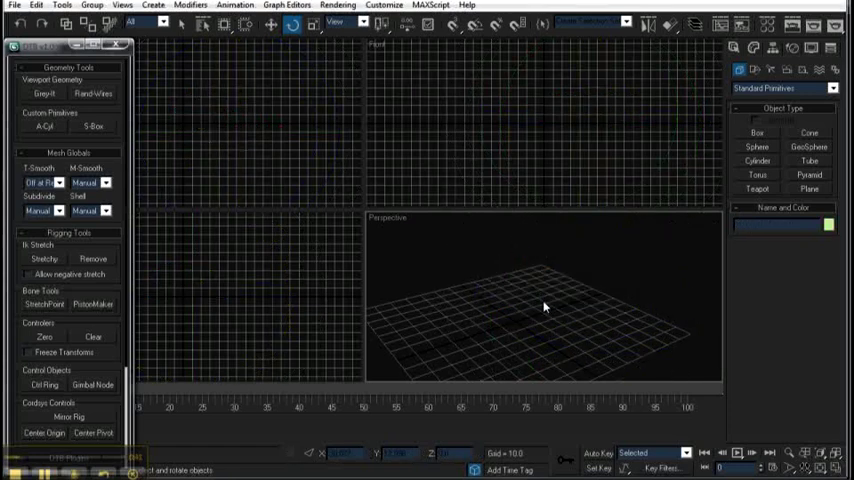
mouse_move(540, 307)
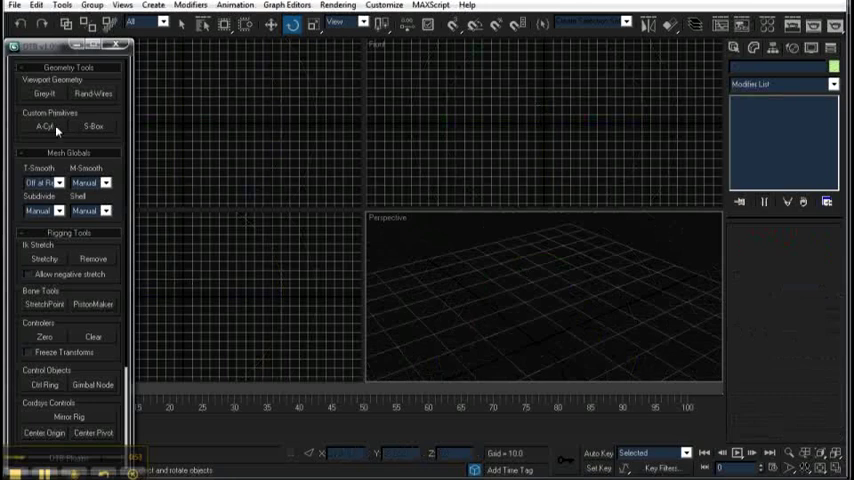
left_click(44, 127)
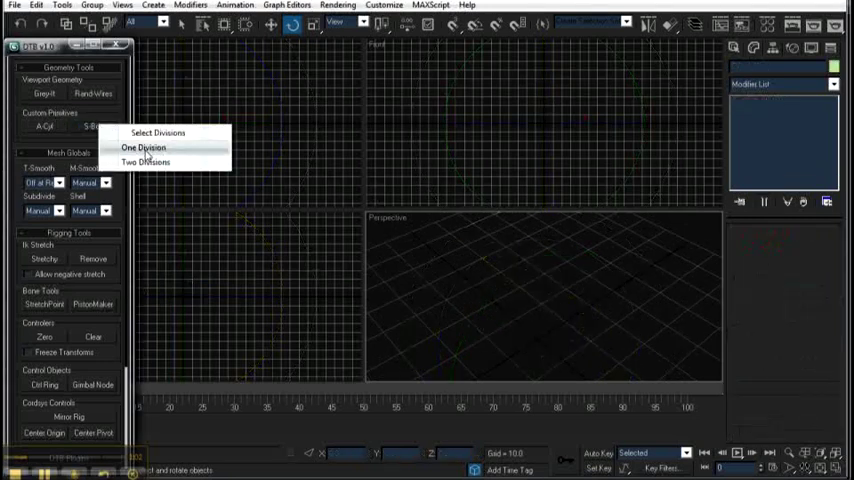
left_click(143, 147)
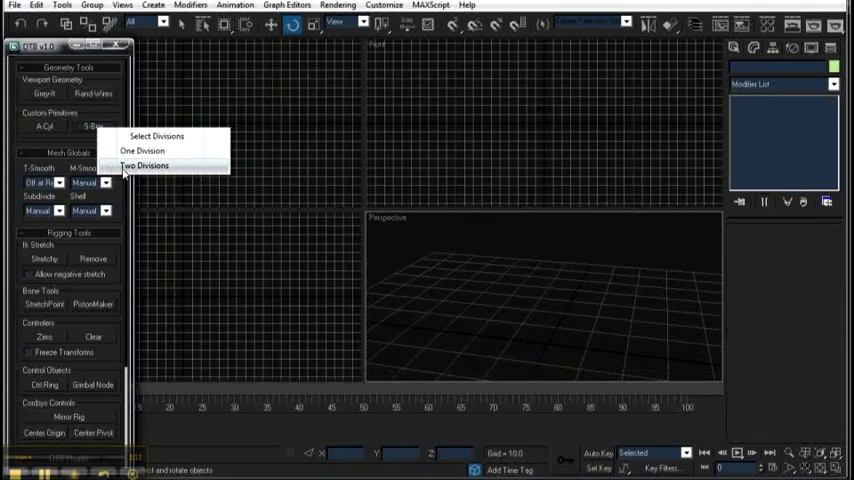
left_click(146, 165)
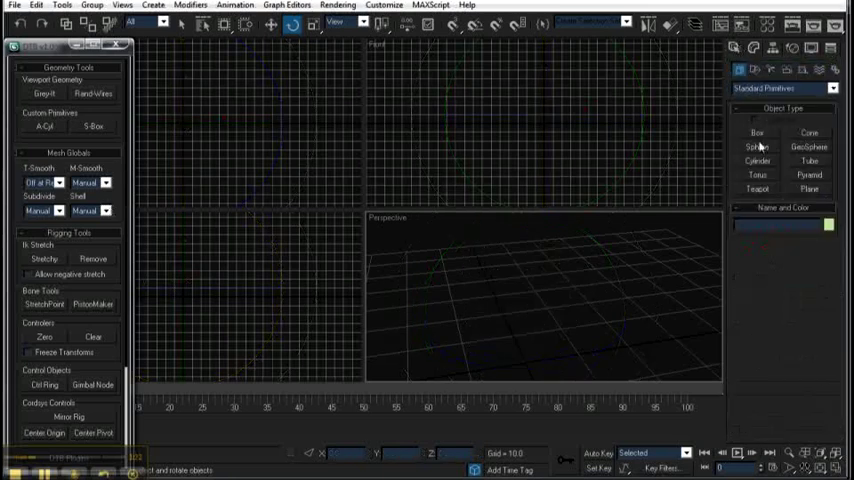
Step: Build a box, set global TurboSmooth to On, and clone the smoothed box
left_click(757, 132)
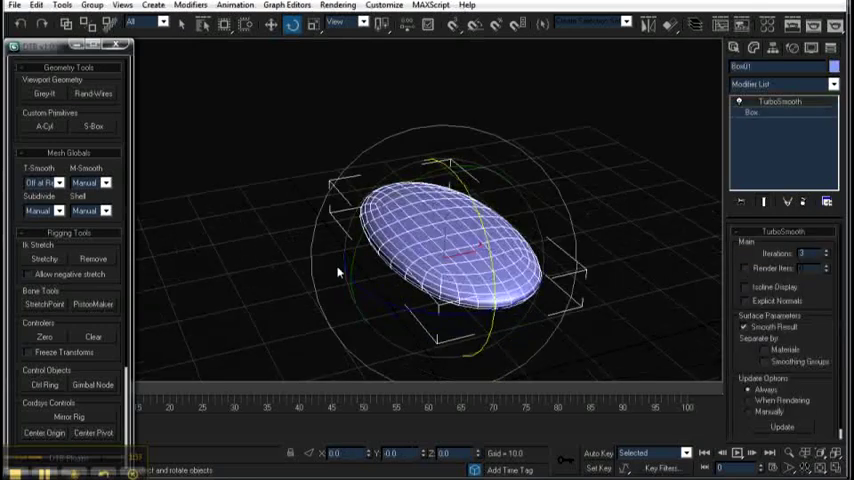
left_click(40, 183)
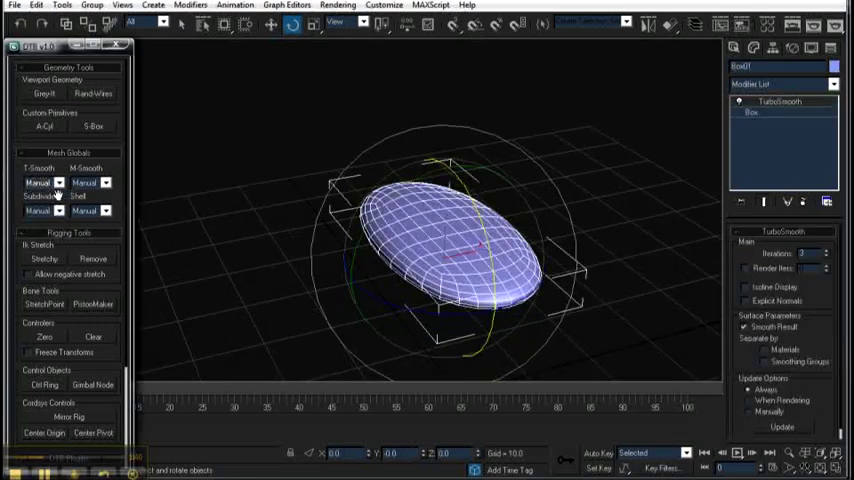
left_click(58, 183)
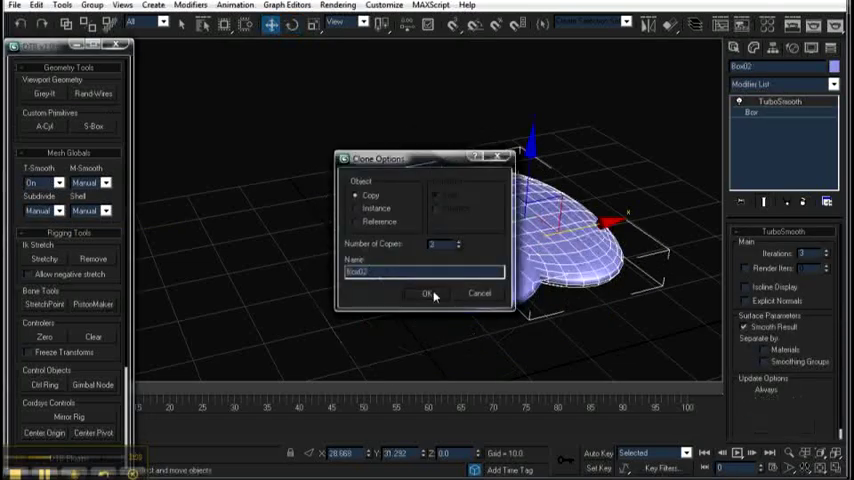
left_click(428, 293)
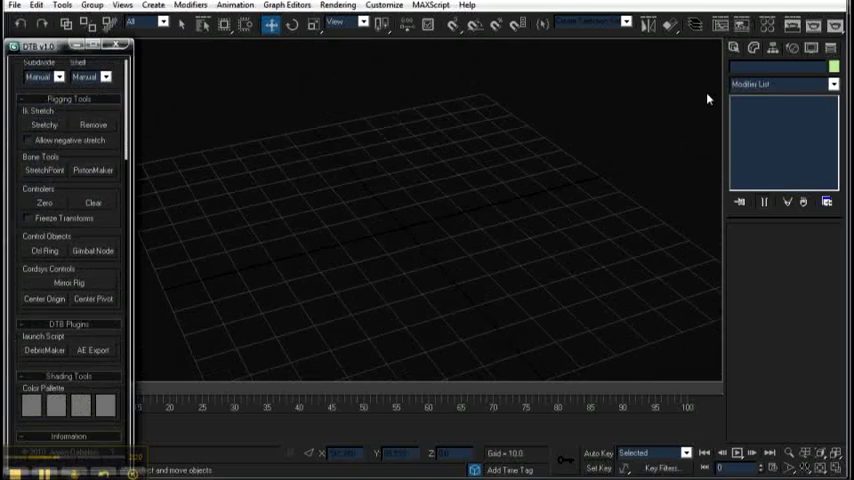
Step: Remove IK Stretch controllers from the two-bone chain and deselect it
left_click(831, 84)
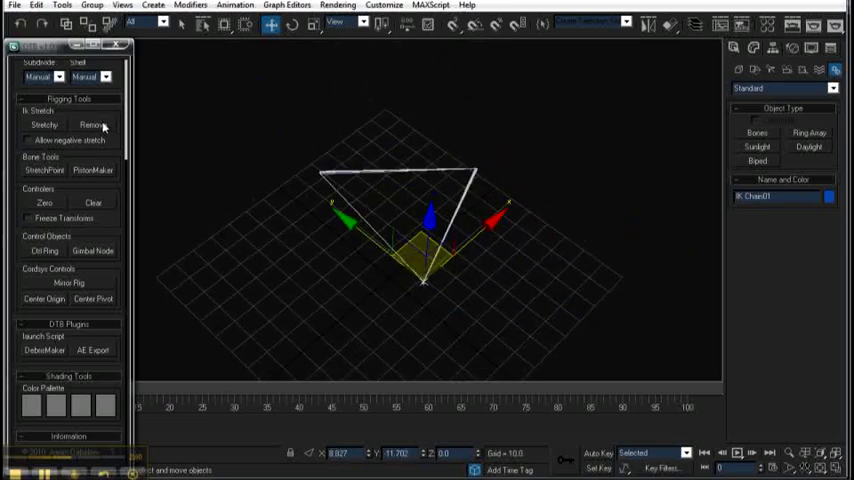
mouse_move(92, 124)
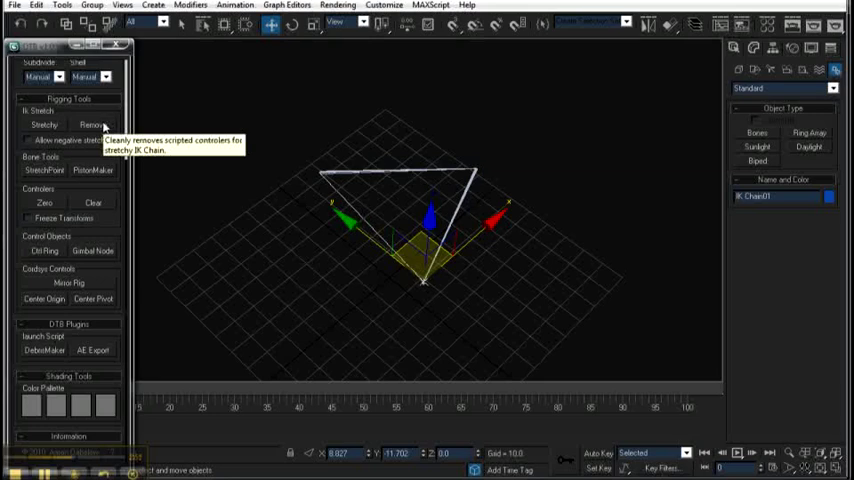
mouse_move(505, 336)
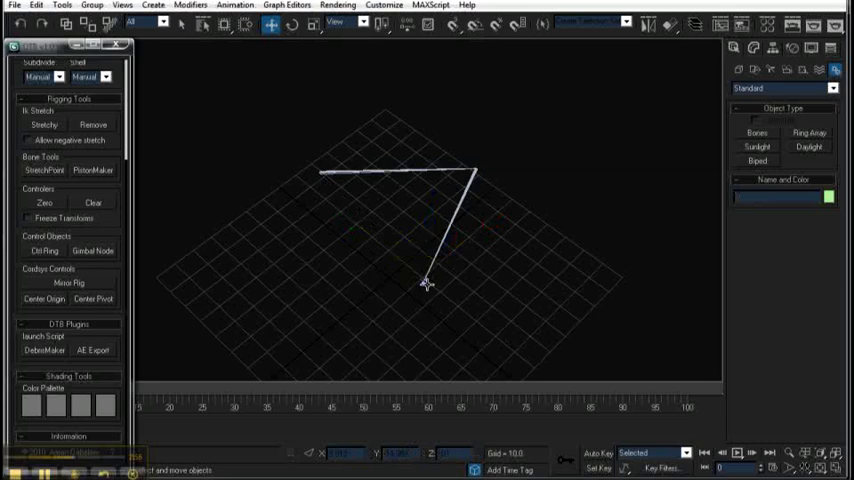
left_click(425, 283)
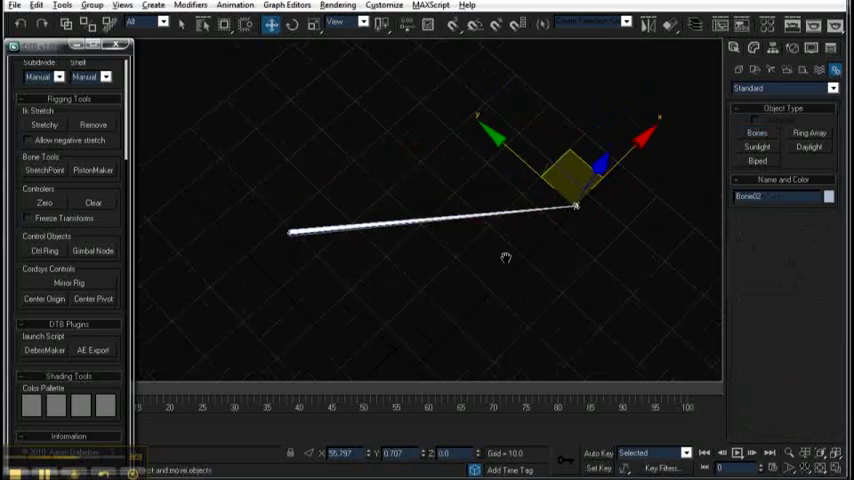
mouse_move(155, 243)
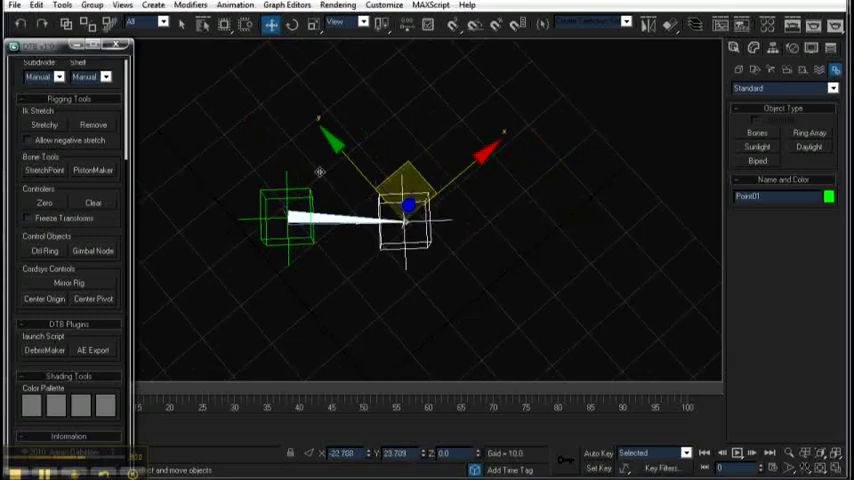
Step: Drag a StretchPoint helper to a new position at the bone end
left_click_drag(410, 205, 335, 178)
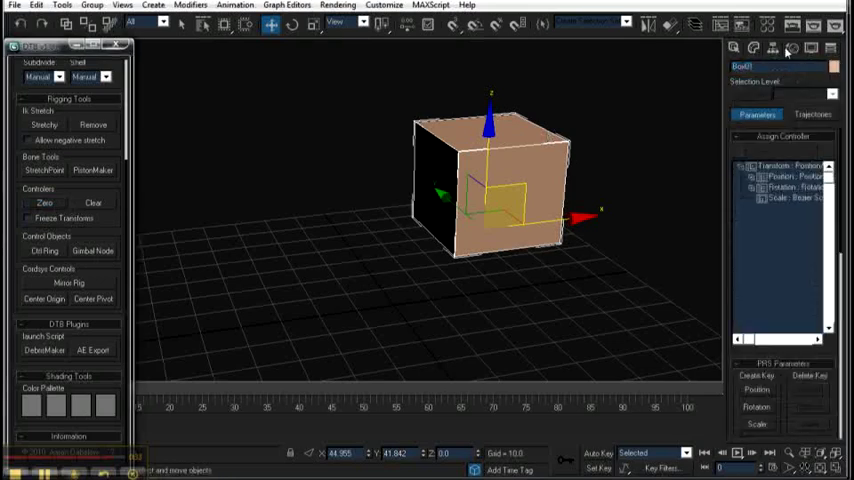
Step: Inspect the box's zeroed position and rotation list controllers, then deselect it
left_click(738, 176)
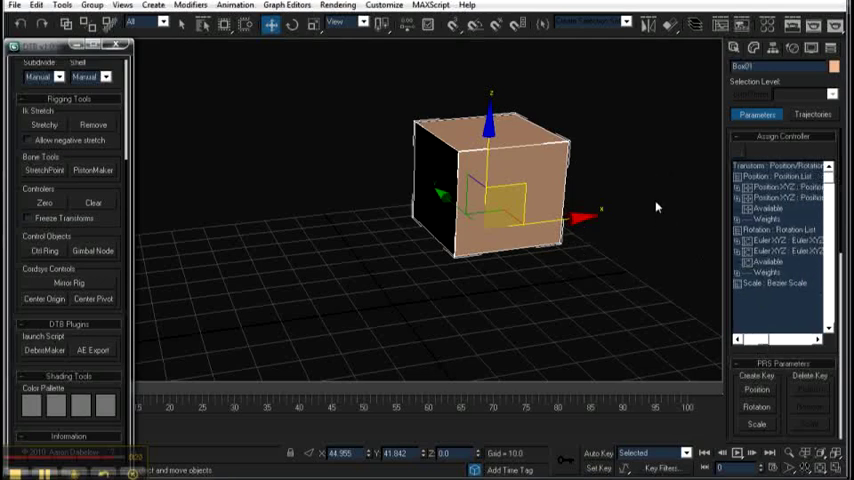
left_click(737, 188)
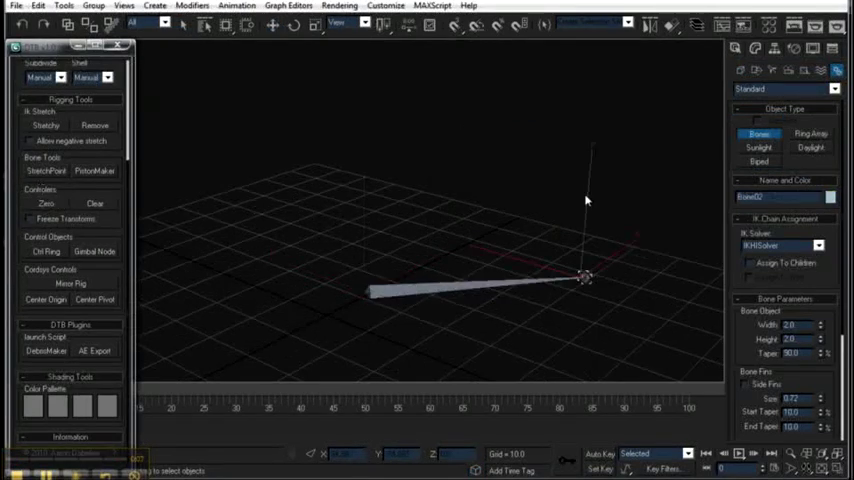
mouse_move(548, 152)
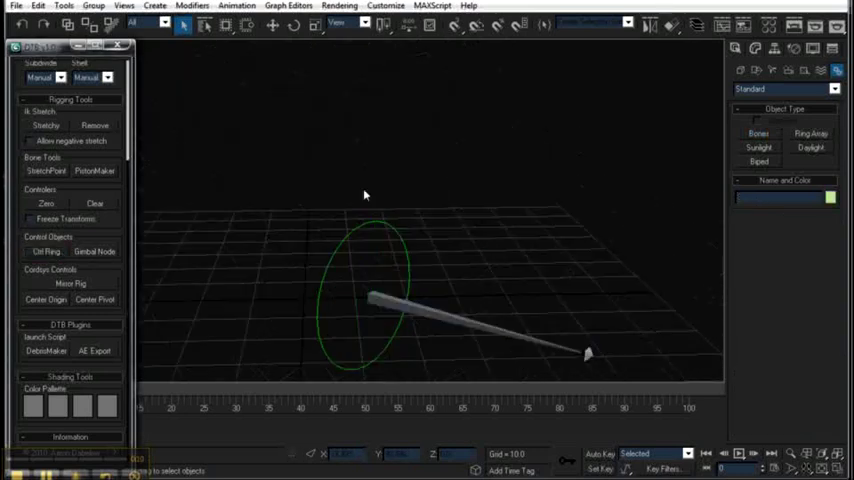
Step: Select and rotate the control ring, then add a Gimbal Node parent
left_click(293, 25)
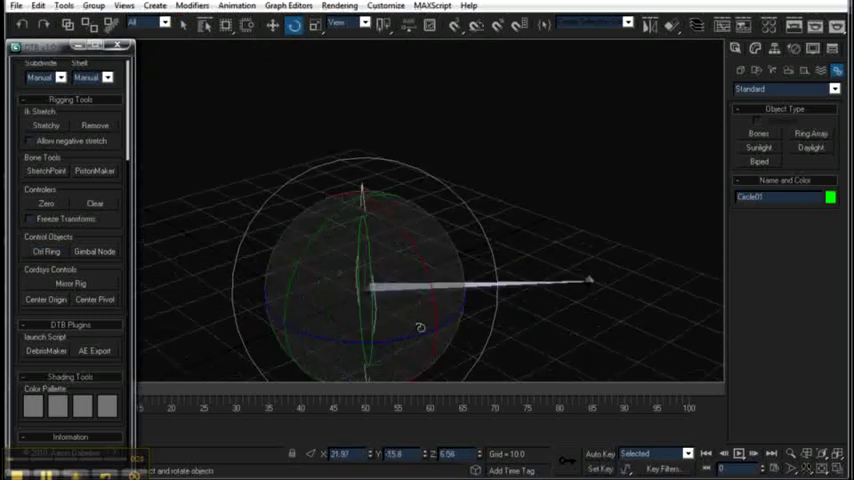
left_click(366, 22)
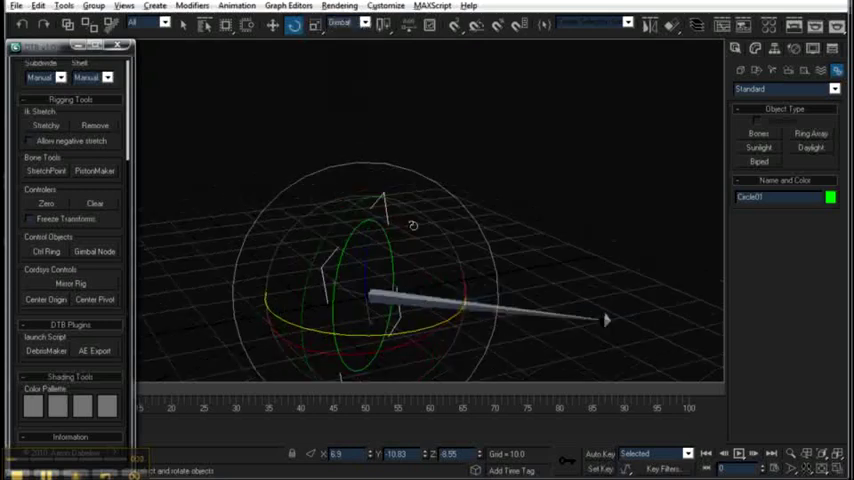
left_click_drag(413, 226, 368, 328)
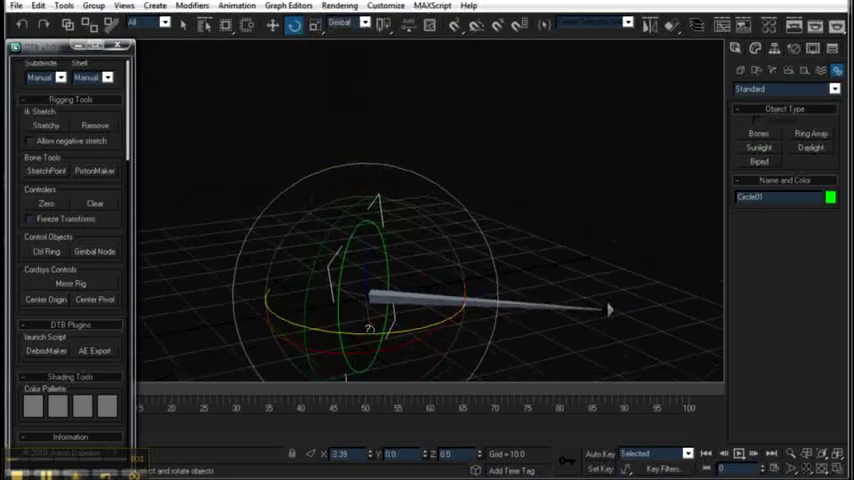
left_click_drag(610, 310, 600, 363)
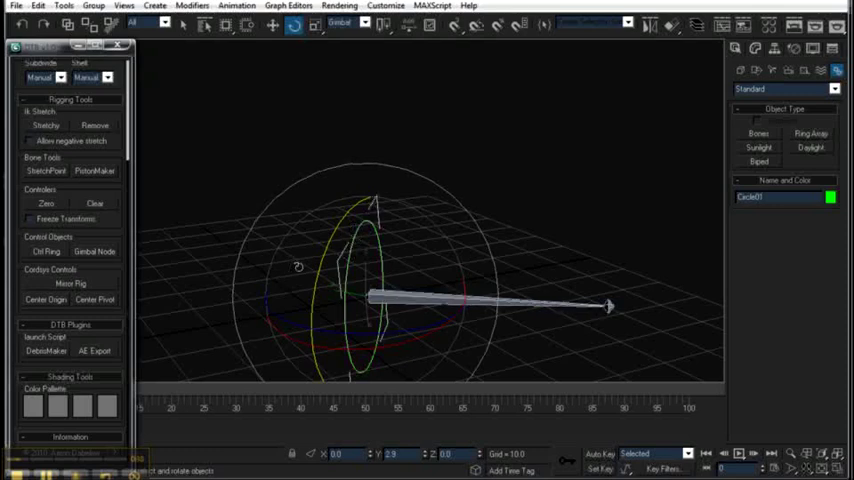
mouse_move(95, 251)
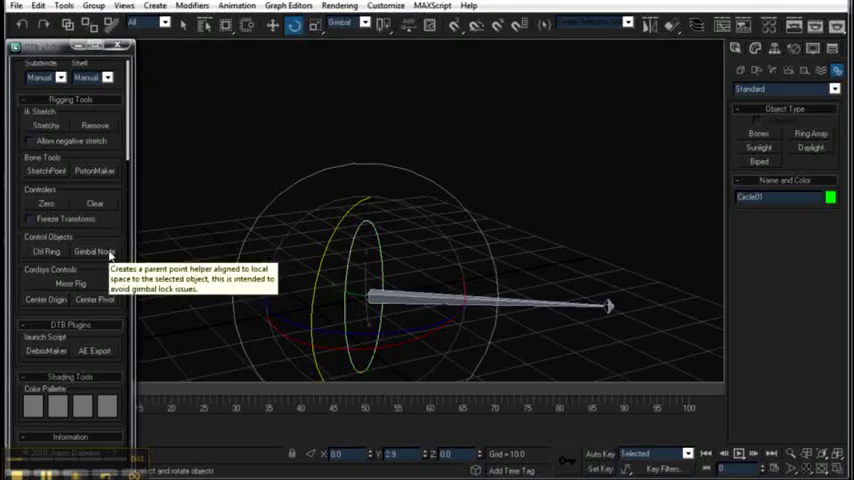
left_click(94, 251)
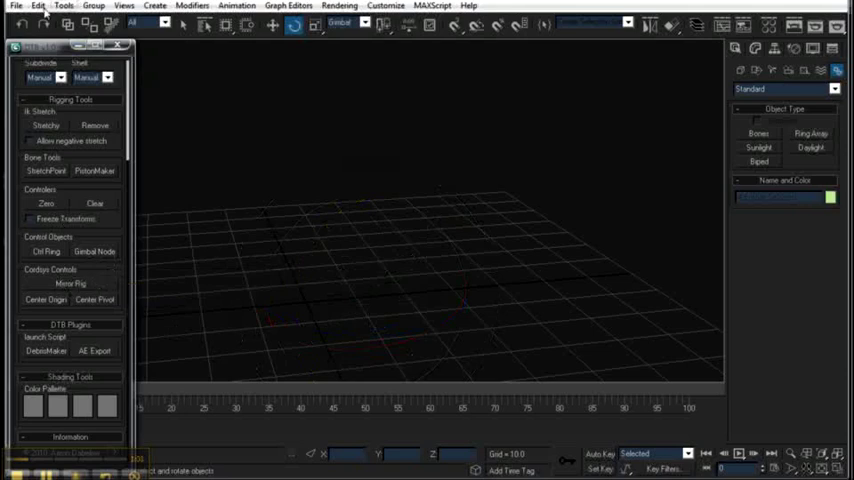
Step: Load robot_leg.max from the File menu's recent files
left_click(16, 5)
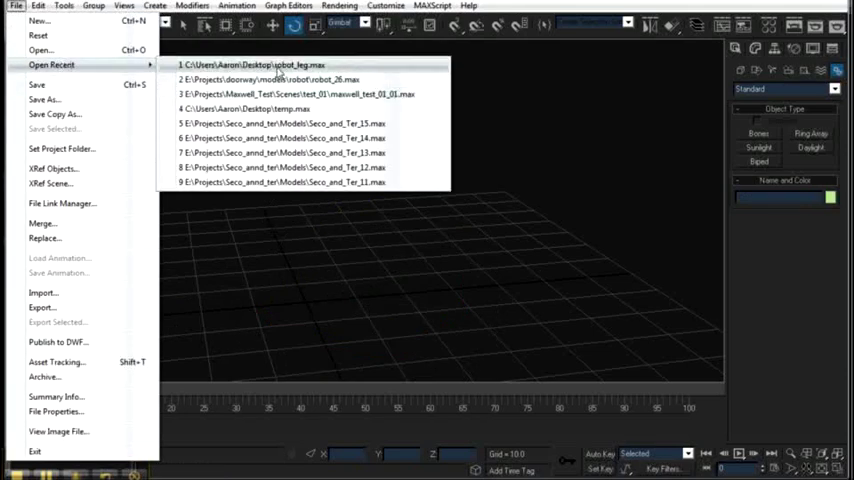
left_click(280, 64)
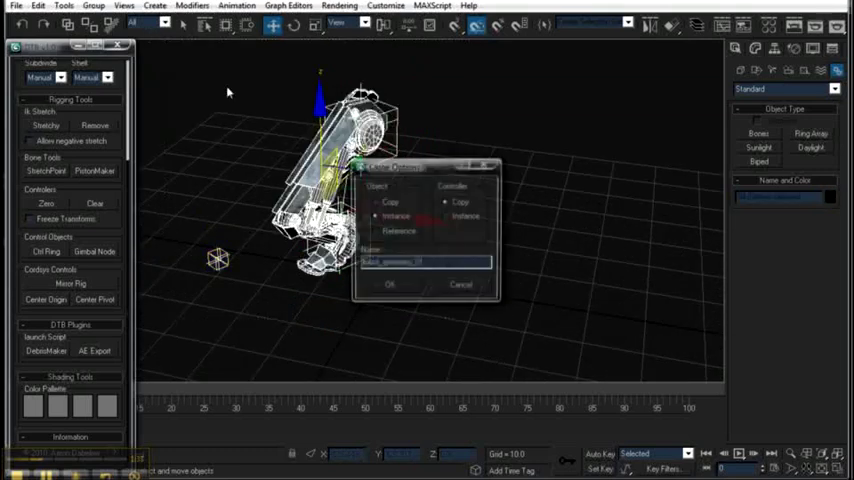
Step: Confirm Instance in Clone Options to duplicate the arm
left_click(390, 284)
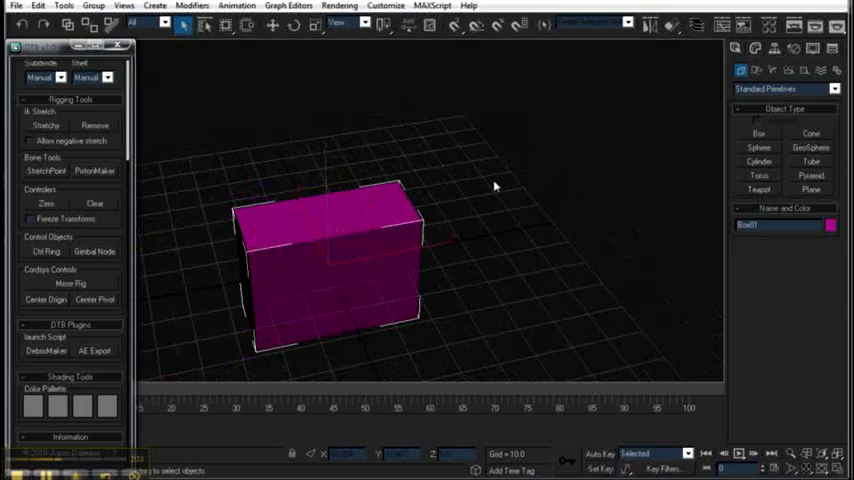
Step: Drag out Box01 in the viewport
left_click_drag(410, 160, 510, 195)
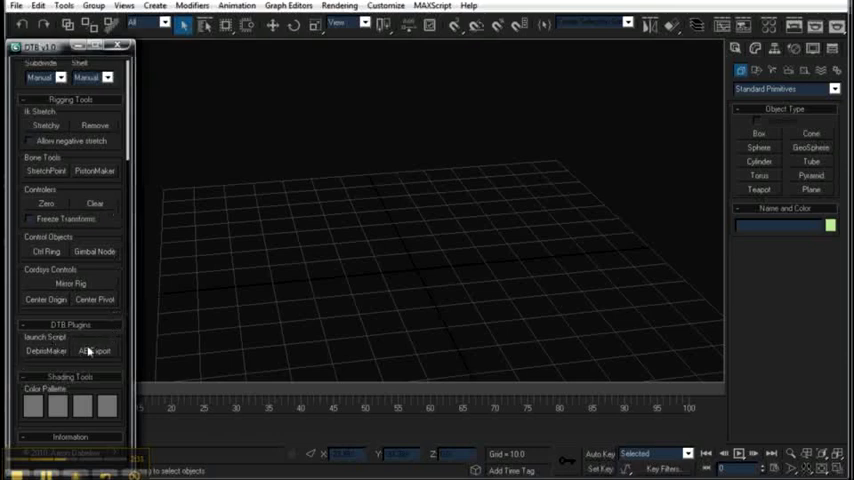
mouse_move(46, 351)
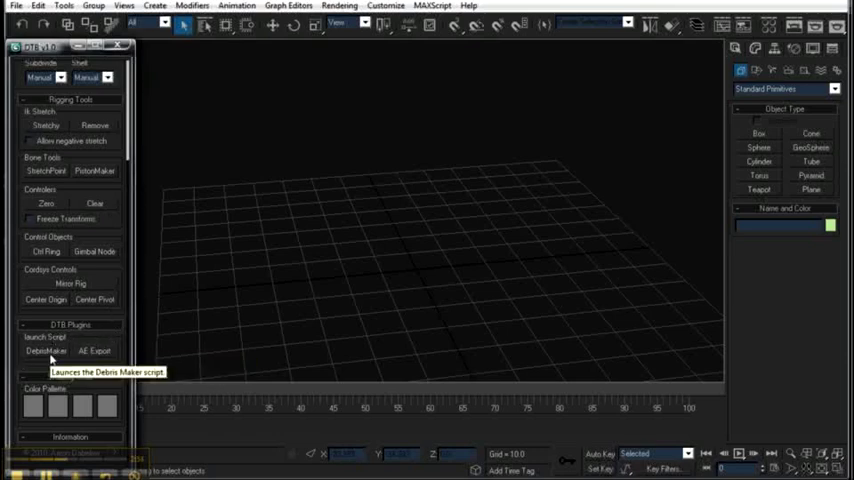
mouse_move(55, 352)
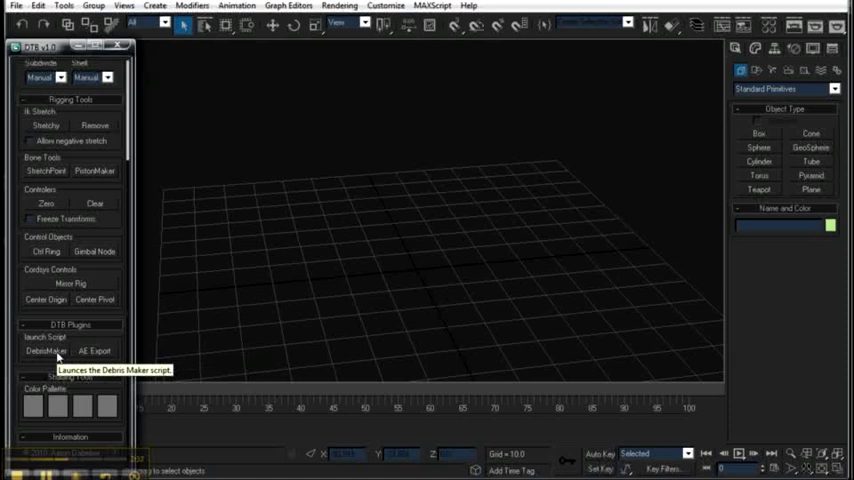
Step: Run DebrisMaker from the DTB Plugins rollout
left_click(44, 351)
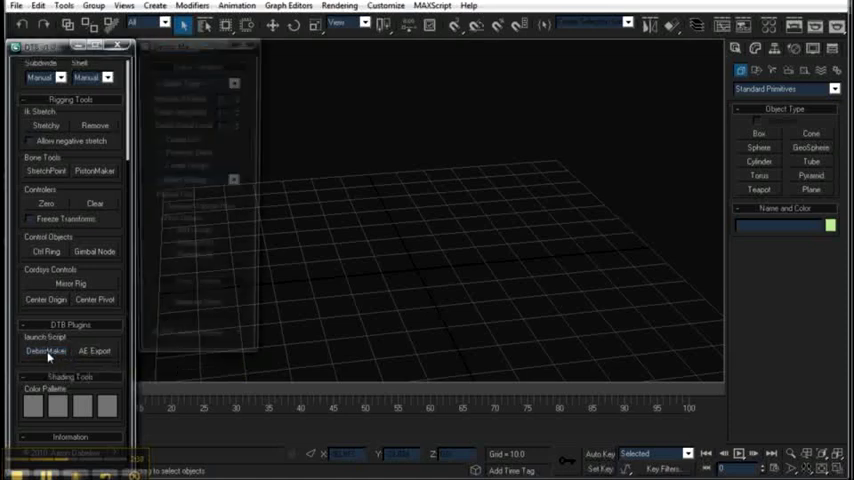
Step: Set Debris Maker to Plates with amount 10, irregularity 2 and detail 3
left_click(44, 351)
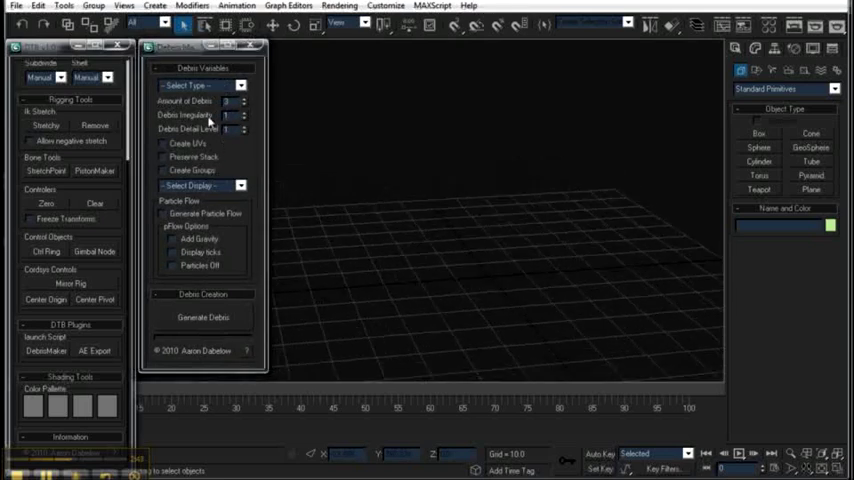
left_click(188, 85)
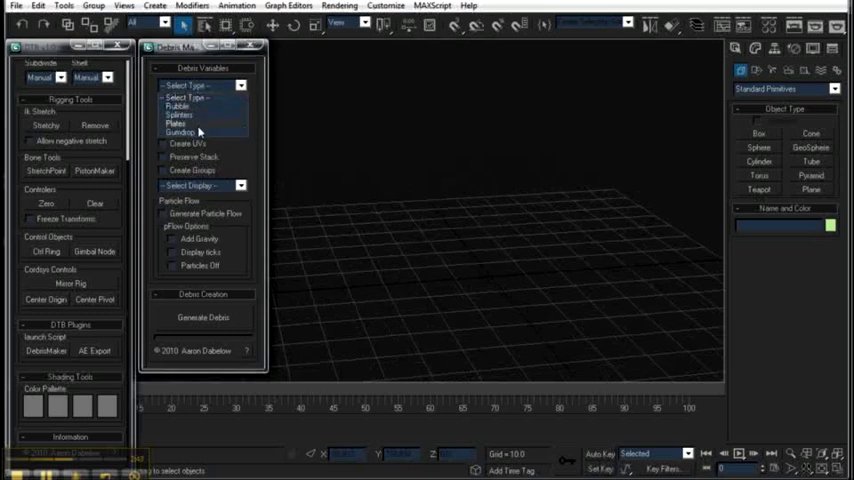
left_click(178, 123)
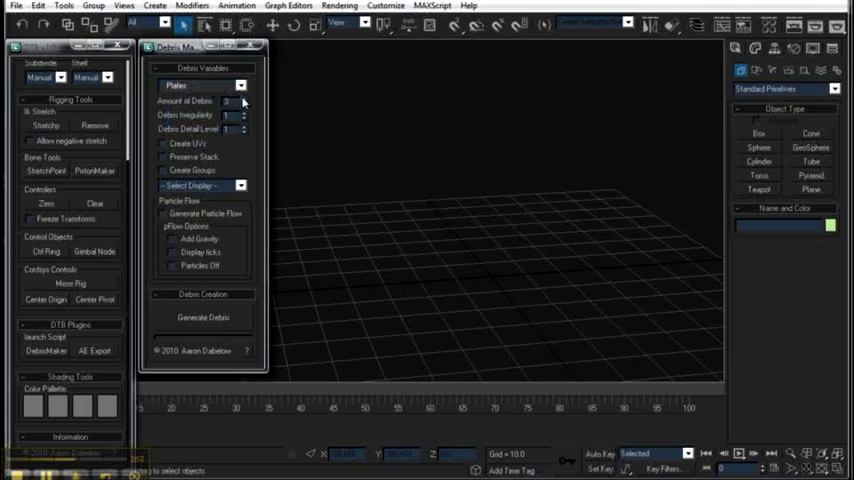
left_click(242, 98)
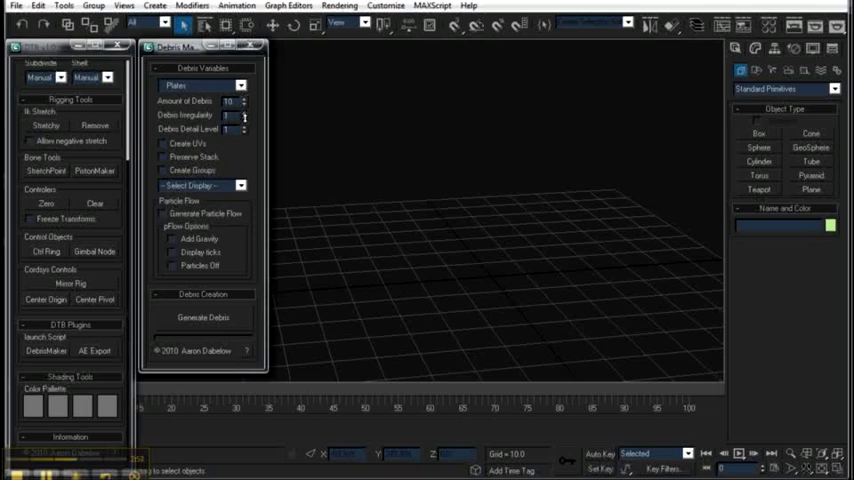
left_click(243, 112)
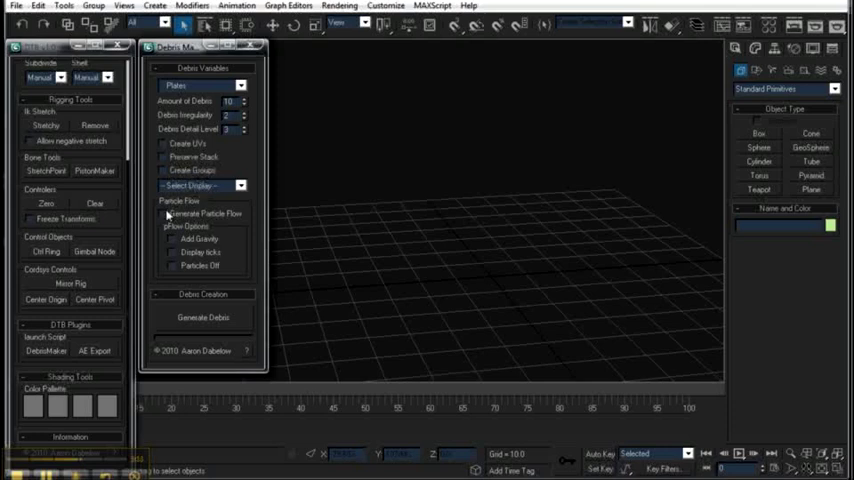
Step: Enable particle flow with gravity and generate the plate debris
left_click(164, 213)
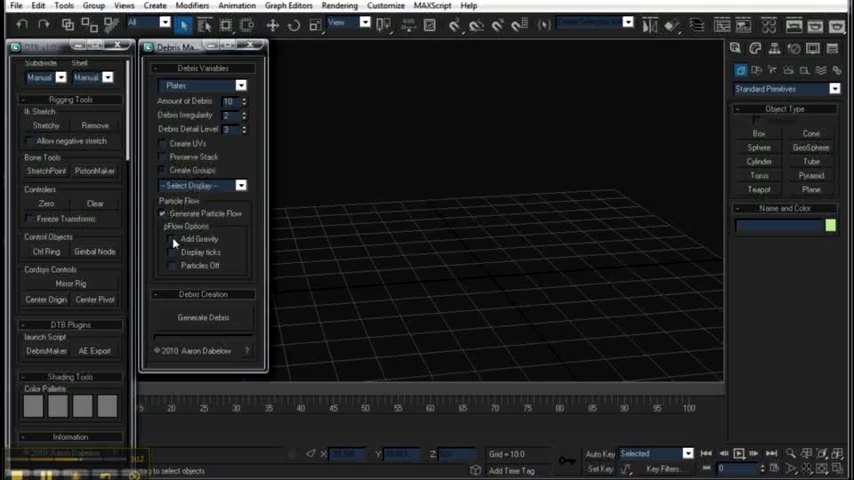
left_click(203, 318)
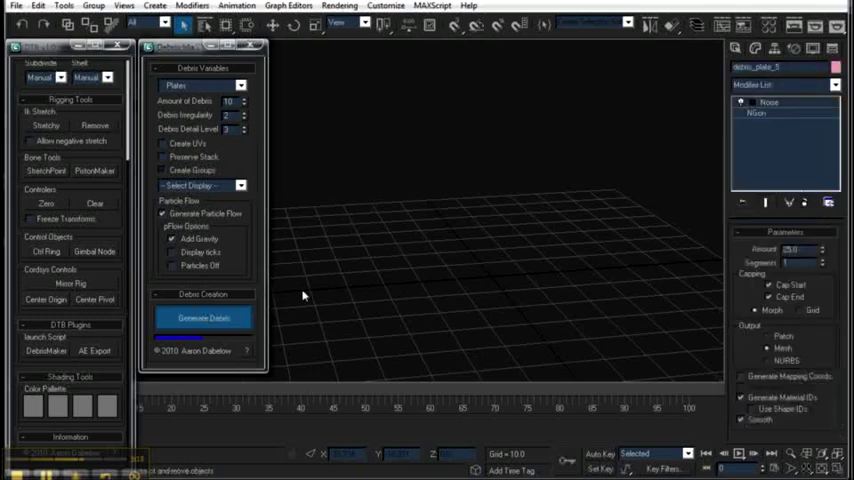
left_click(203, 317)
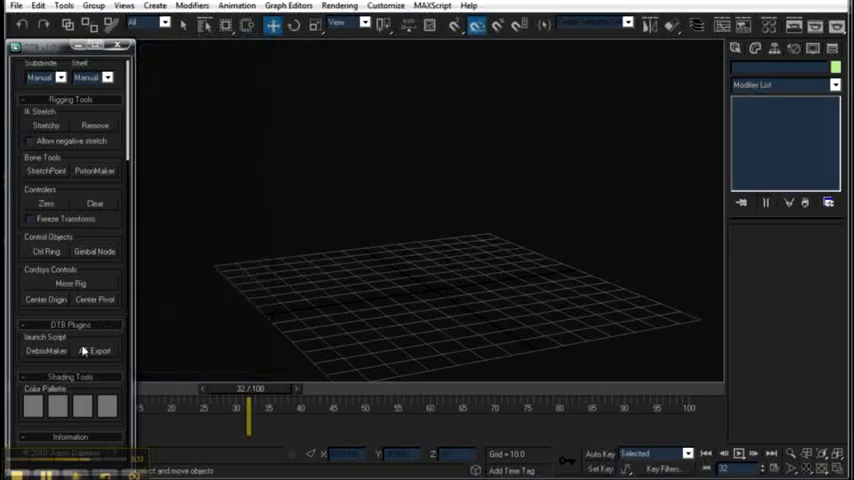
Step: Copy the sphere's static position to the clipboard with AE Export and dismiss the confirmation
left_click(97, 350)
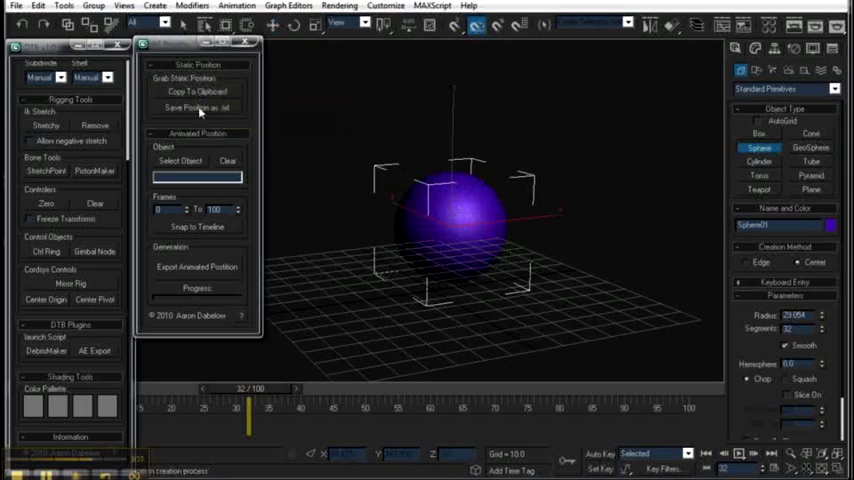
left_click(197, 91)
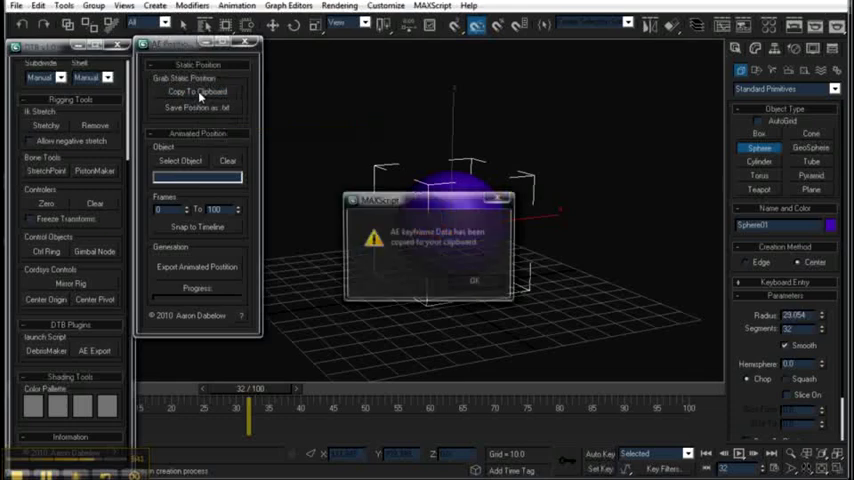
left_click(474, 280)
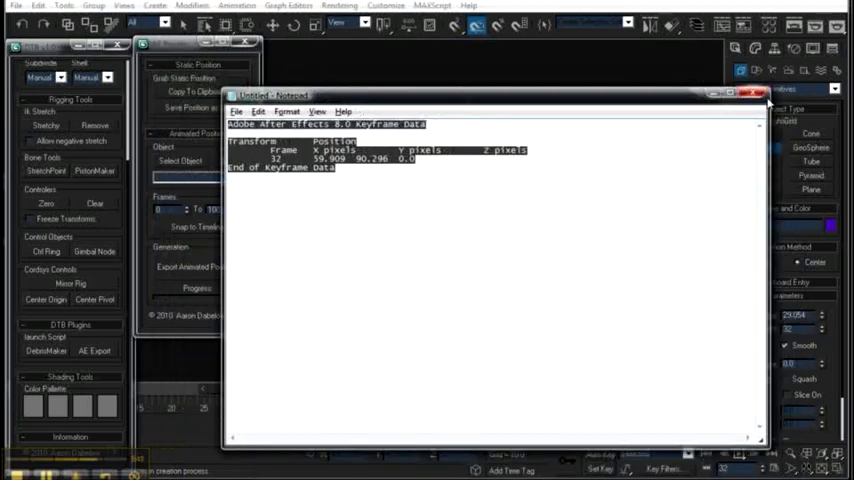
Step: Close Notepad and discard the pasted keyframe text without saving
left_click(753, 93)
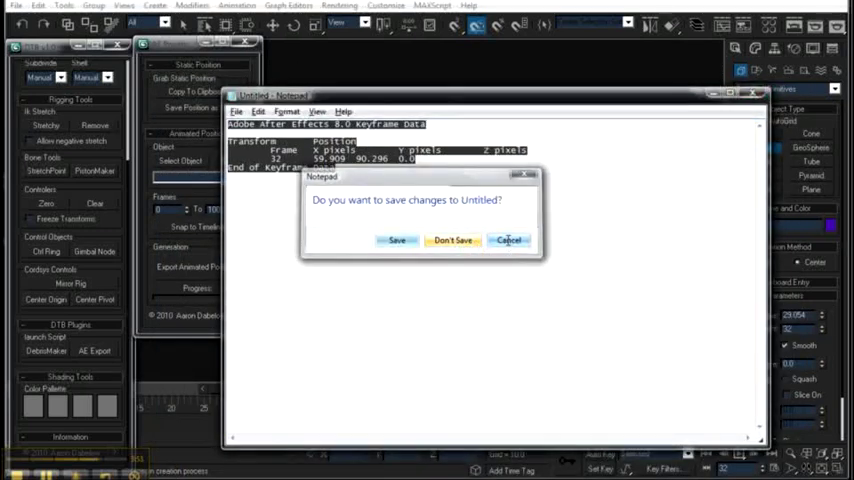
left_click(452, 240)
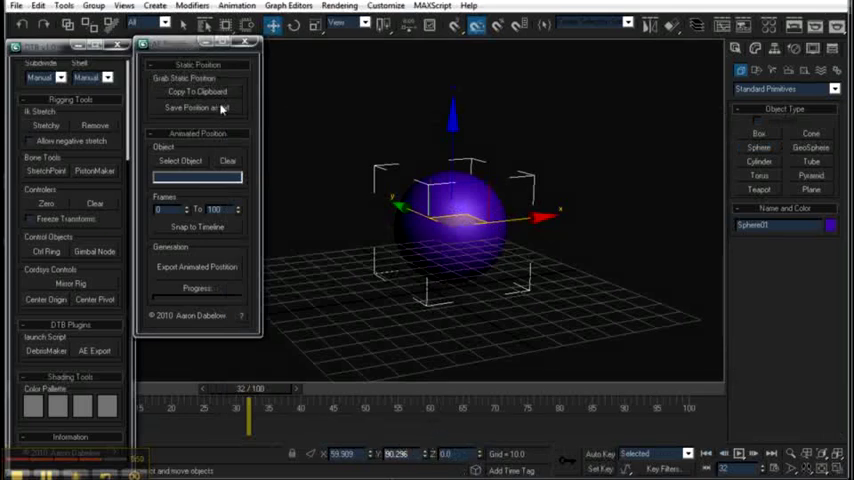
Step: Save the sphere's static position as a .txt file through the Save As dialog
left_click(189, 107)
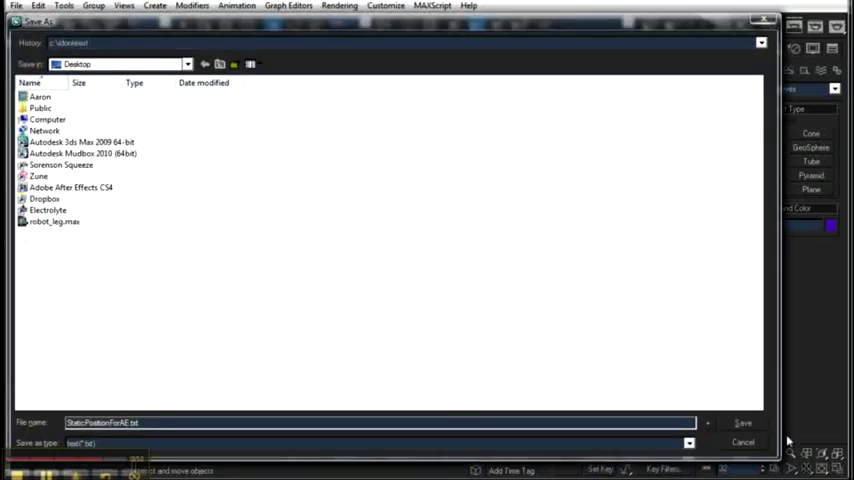
left_click(743, 422)
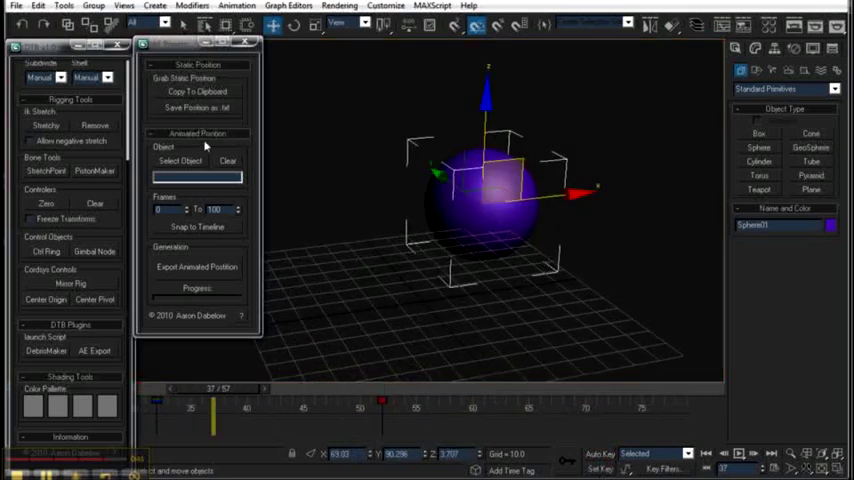
Step: Pick Sphere01, match the frame range to the timeline, and export its animated position
left_click(181, 161)
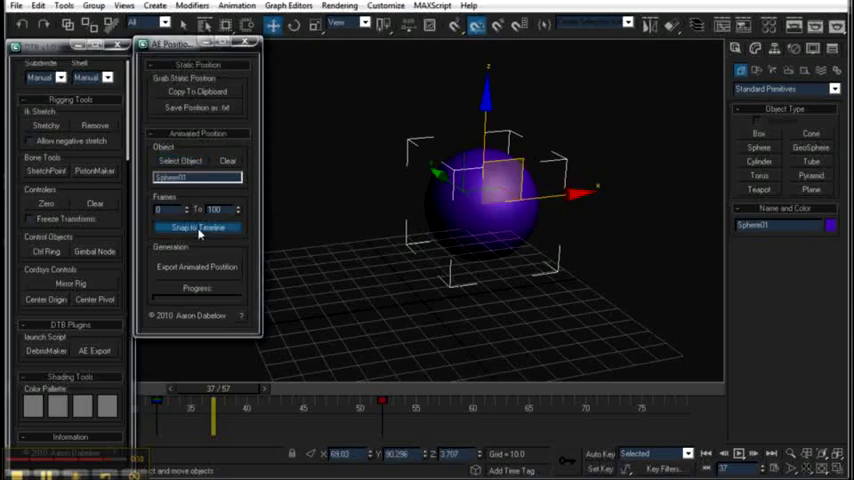
left_click(197, 227)
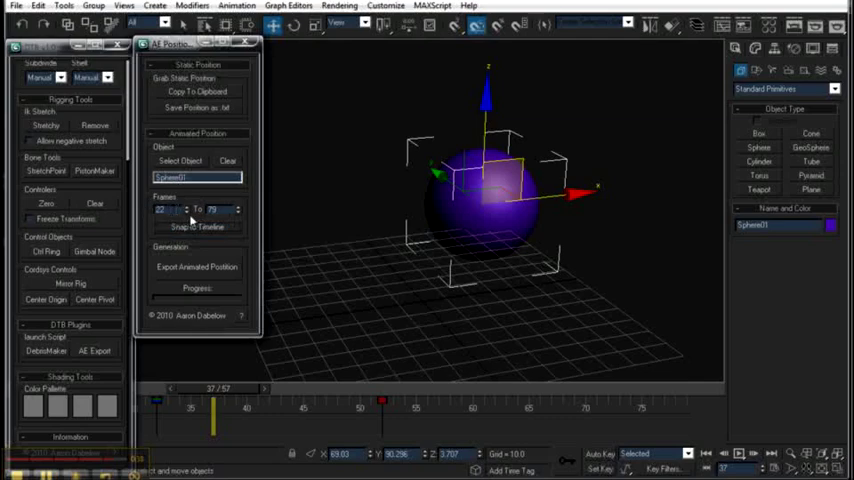
left_click(197, 266)
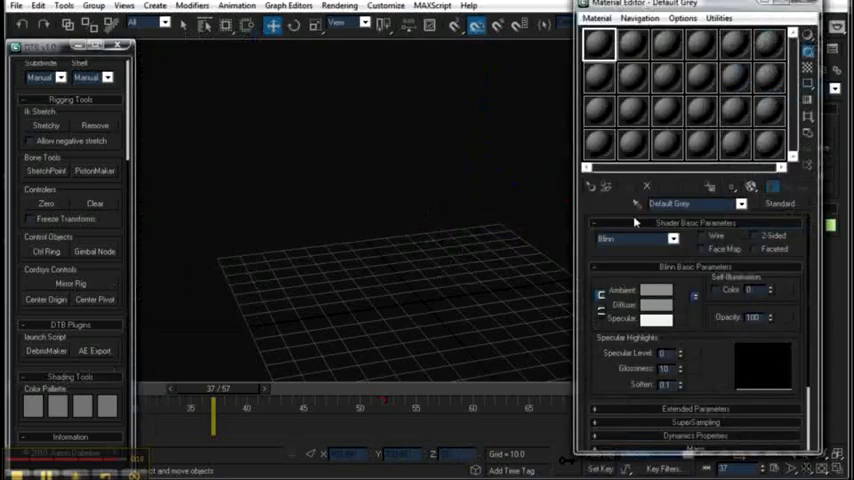
Step: Make the Default Grey ambient colour purple and copy it onto a Color Pallete swatch
left_click(655, 290)
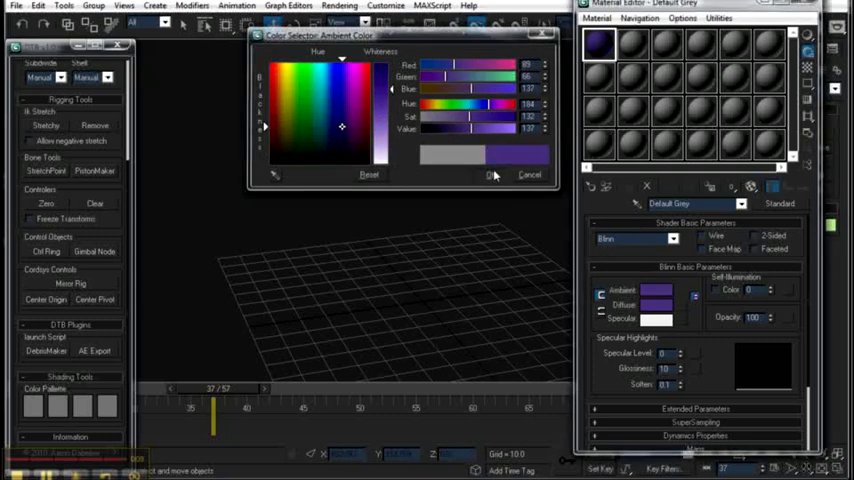
left_click(491, 174)
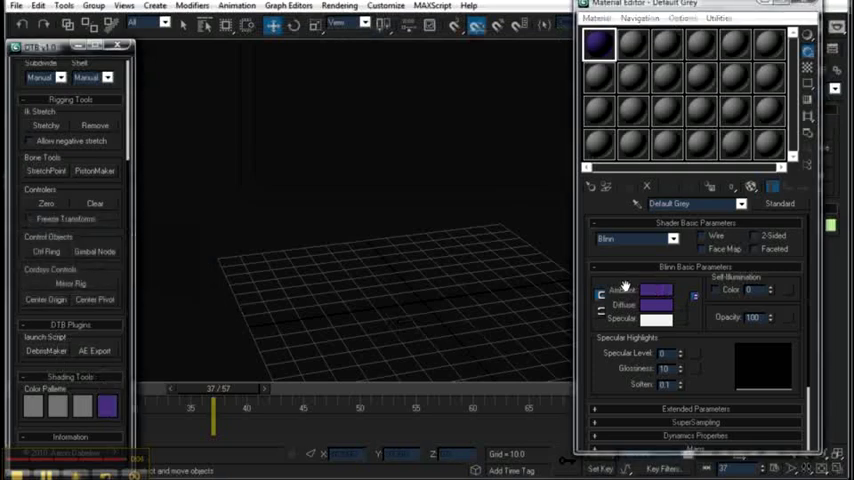
left_click(656, 290)
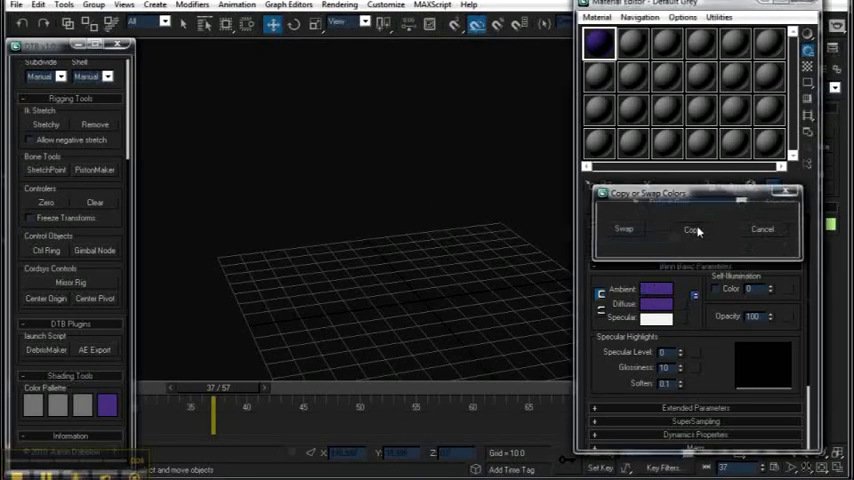
left_click(692, 229)
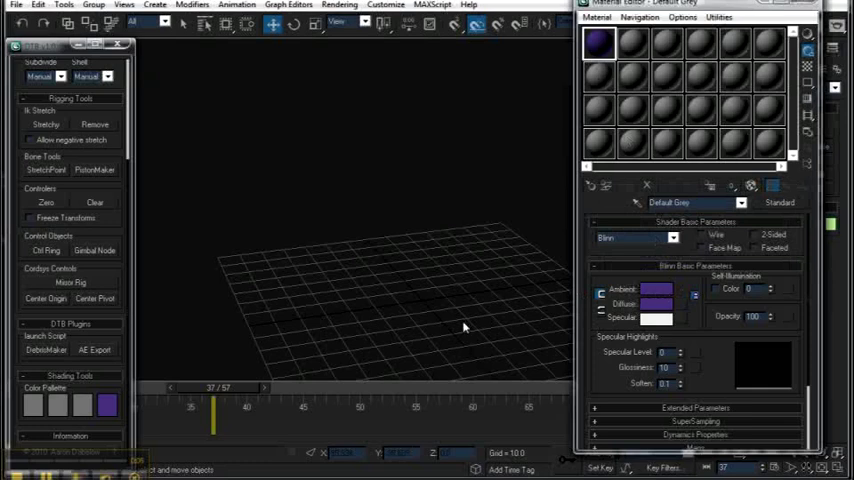
mouse_move(95, 96)
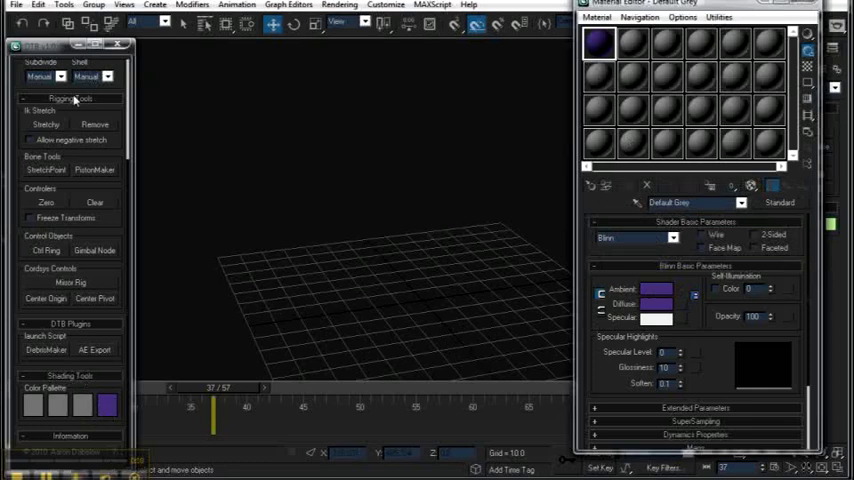
Step: Close the Material Editor and collapse the rigging, plugins and shading toolbox sections
left_click(16, 5)
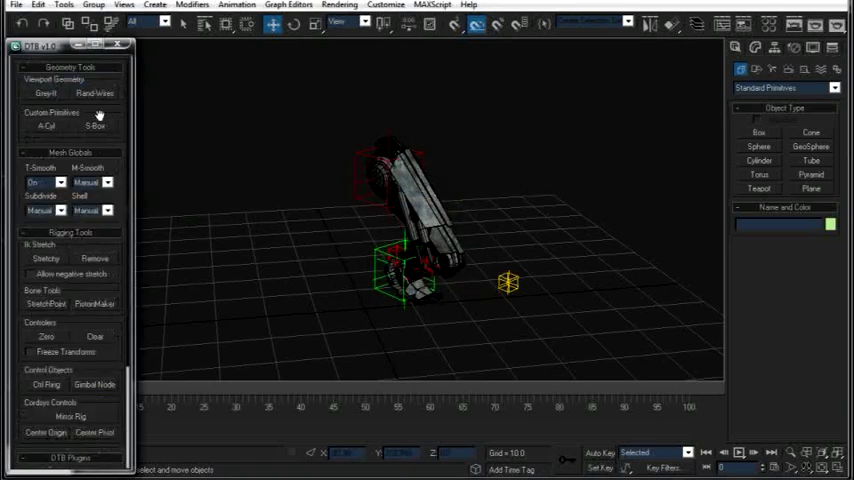
left_click(70, 107)
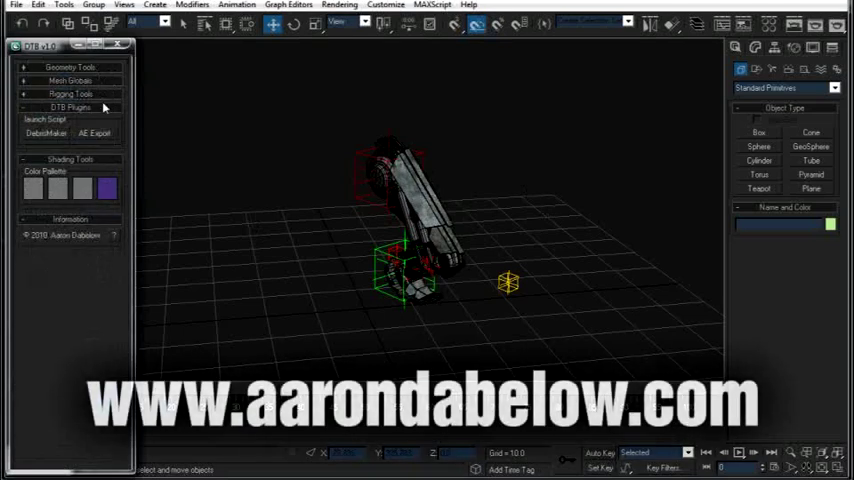
left_click(70, 107)
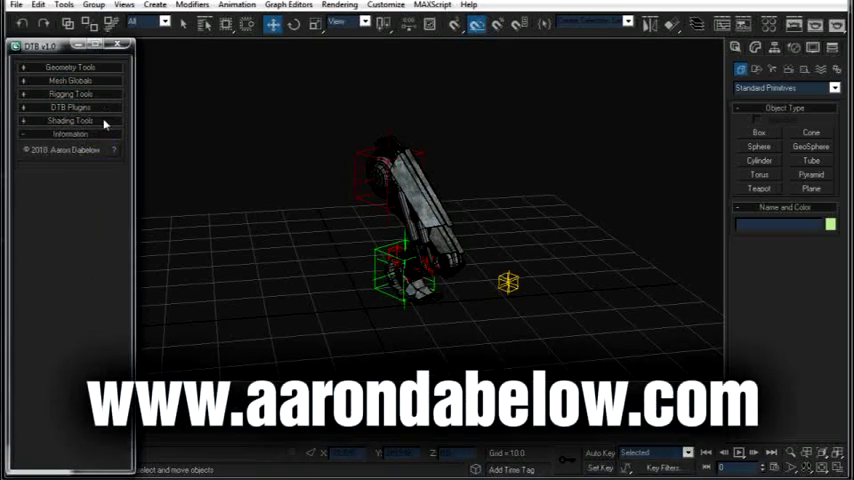